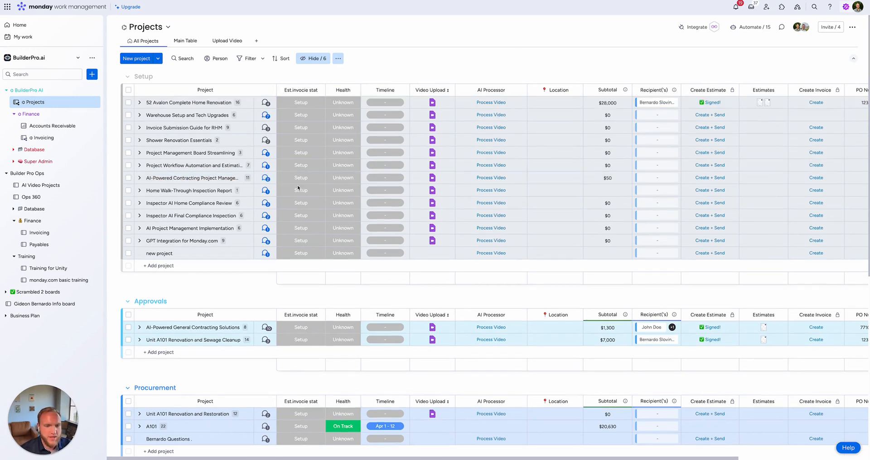
- Expand 52 Avalon Complete Home Renovation to show its subitems, contractors, statuses and amounts
{"action": "left_click", "coordinate": [490, 140]}
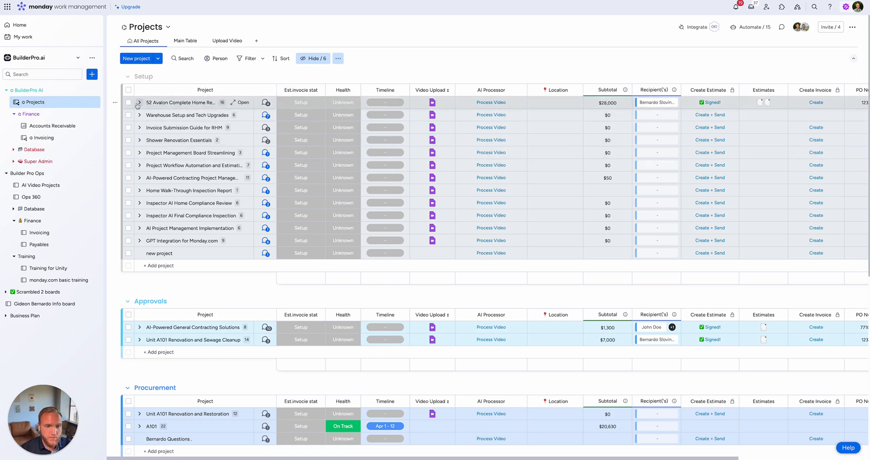
{"action": "left_click", "coordinate": [139, 102]}
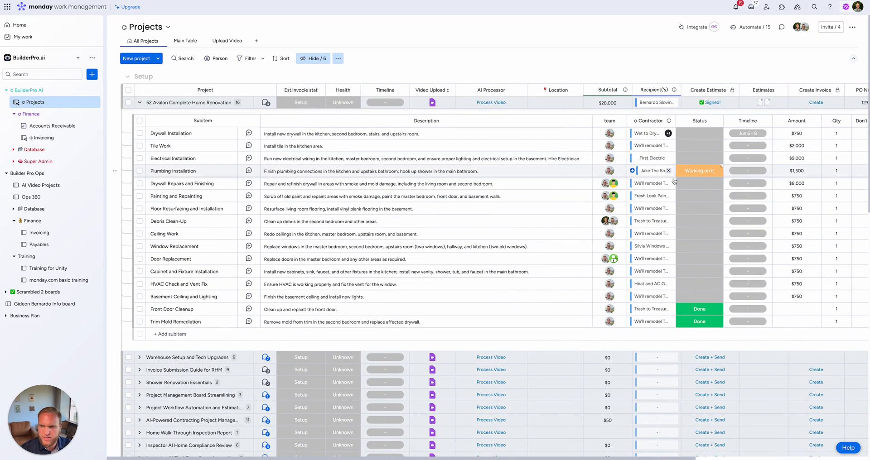
{"action": "scroll", "scroll_direction": "right", "scroll_amount": 3}
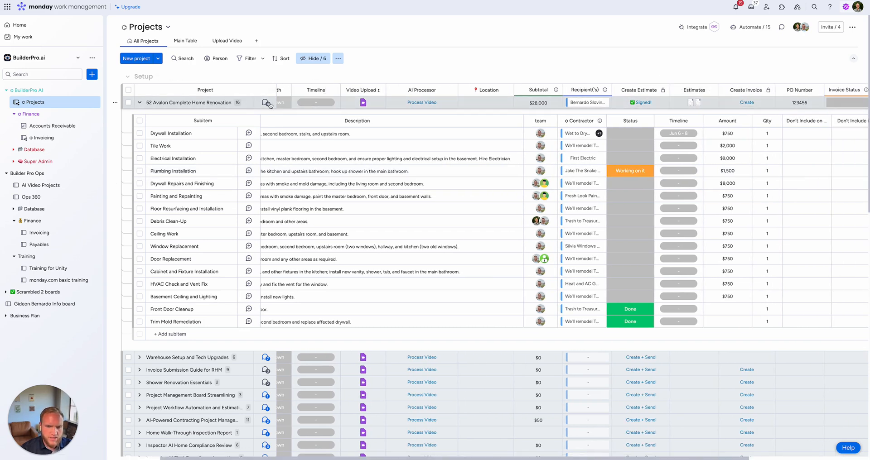
{"action": "left_click", "coordinate": [266, 103]}
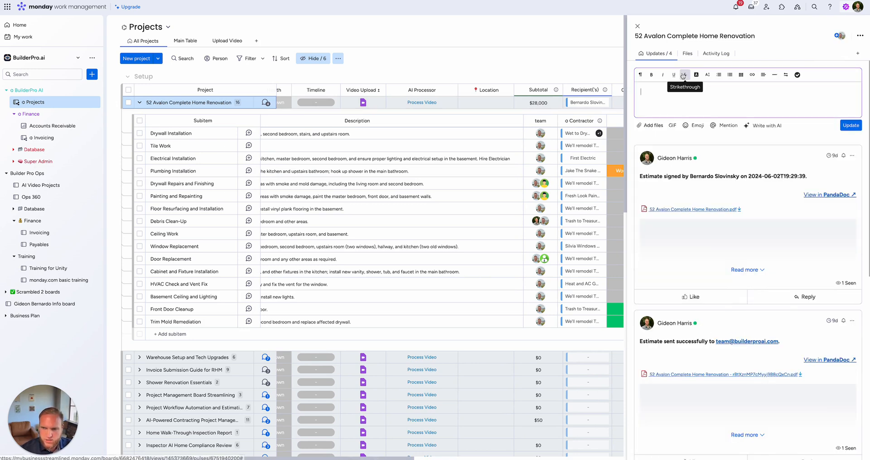
{"action": "type", "text": "@AI"}
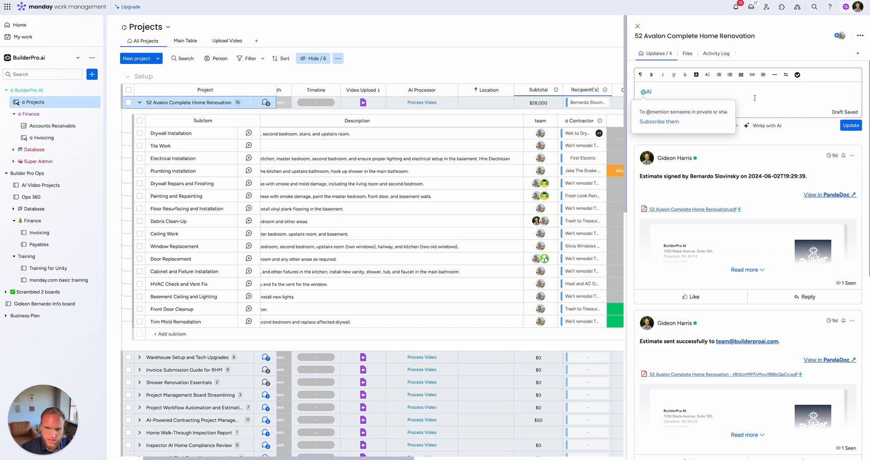
{"action": "type", "text": "Give"}
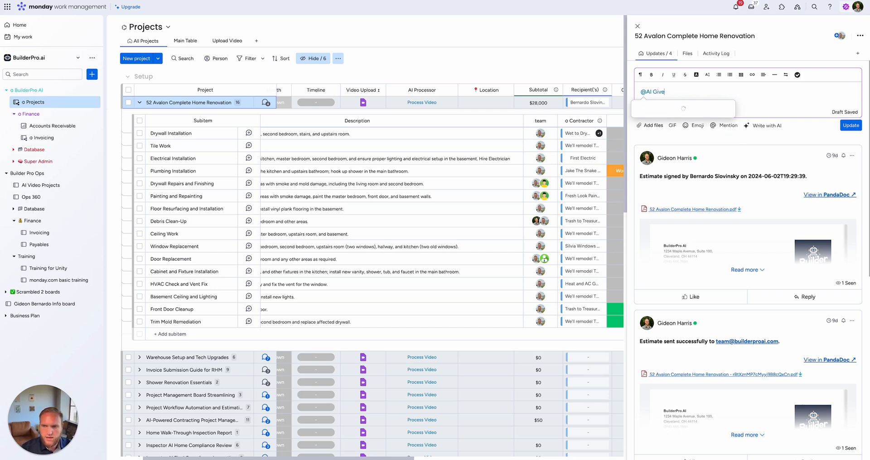
{"action": "type", "text": "me a short summary of"}
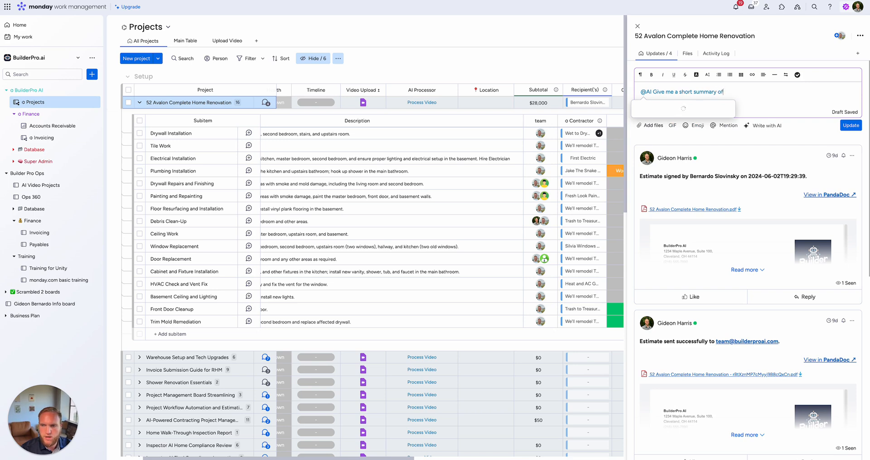
{"action": "type", "text": "the"}
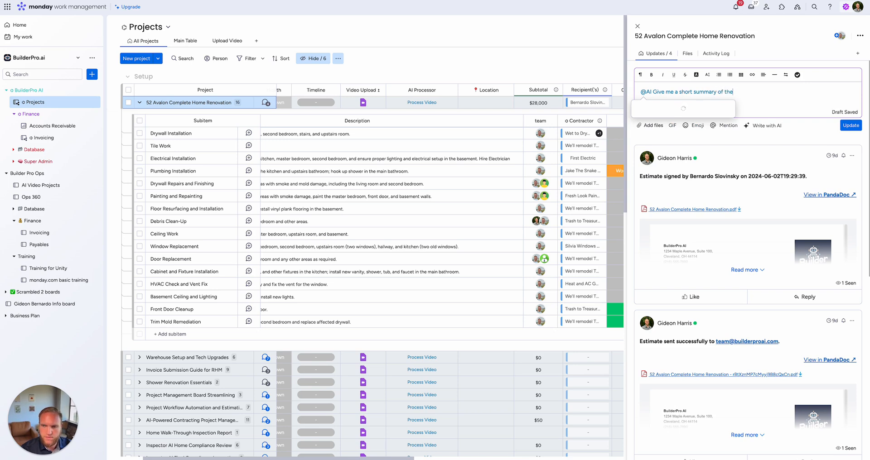
{"action": "type", "text": "item"}
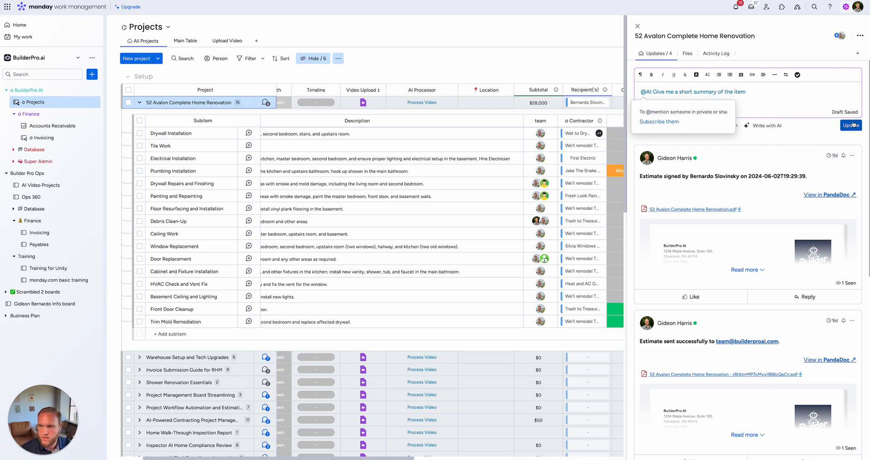
{"action": "left_click", "coordinate": [850, 125]}
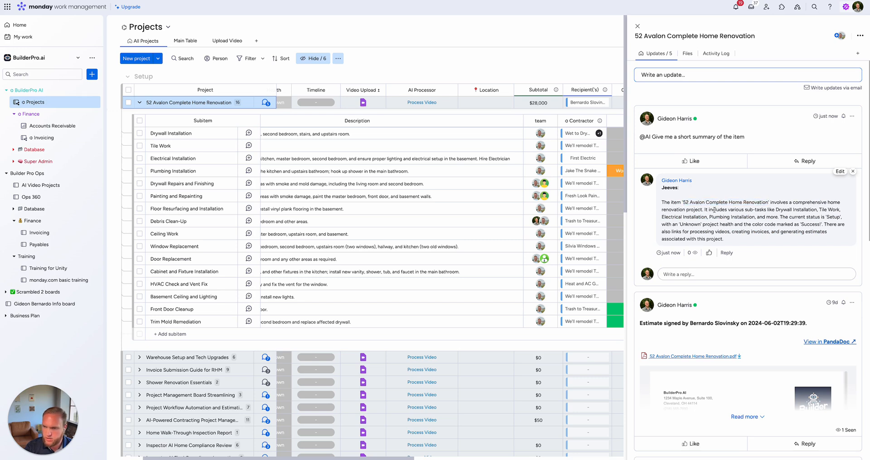
- Reply to the AI summary asking about the project's timeline, then read the estimated timeframe
{"action": "double_click", "coordinate": [796, 210]}
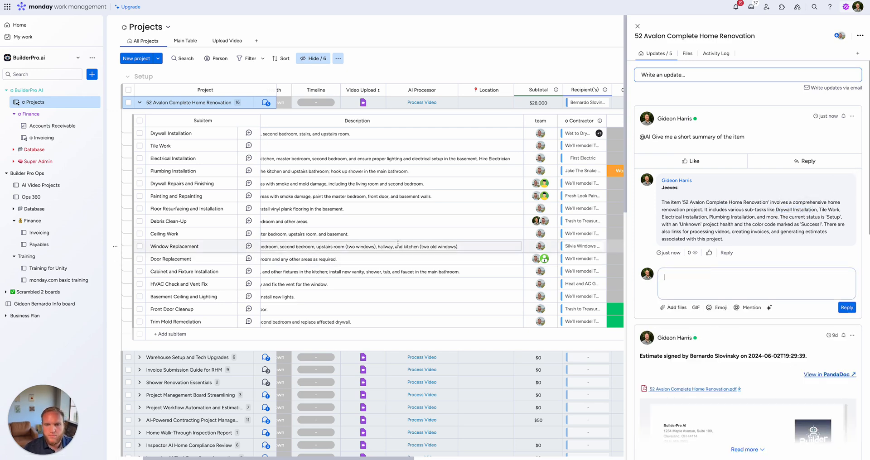
{"action": "type", "text": "Is there a t"}
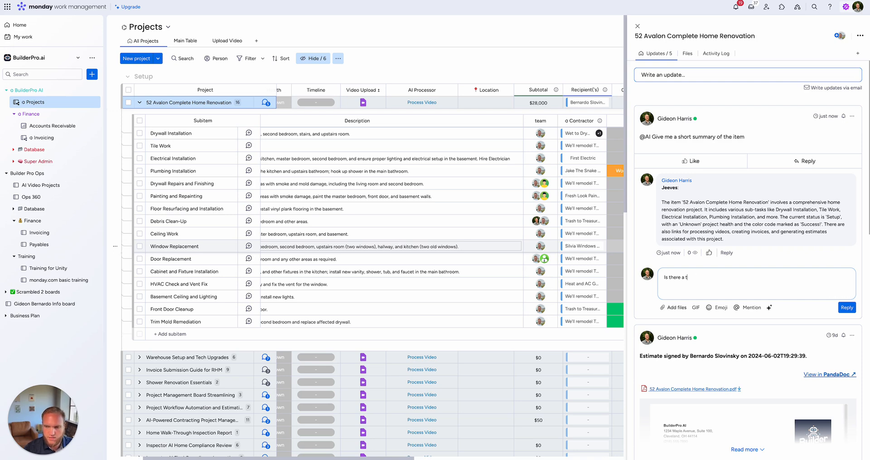
{"action": "type", "text": "imeline for this project"}
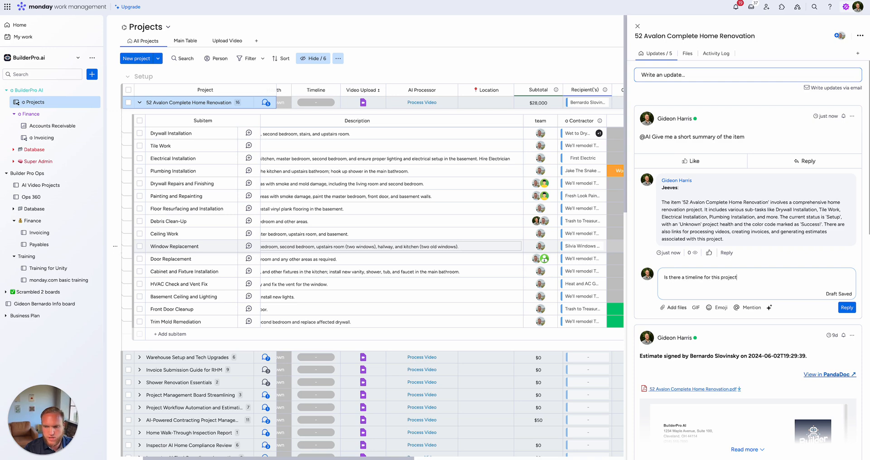
{"action": "type", "text": "or if there isn't, what can I expect based on the tasks involve"}
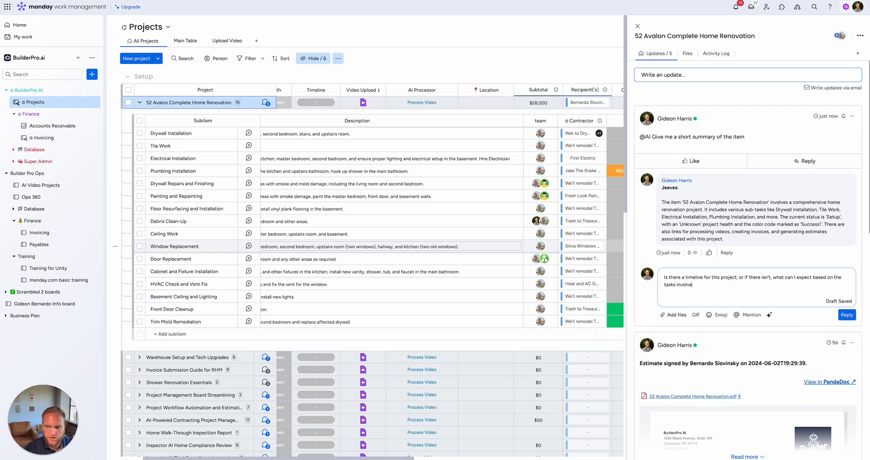
{"action": "left_click", "coordinate": [847, 315]}
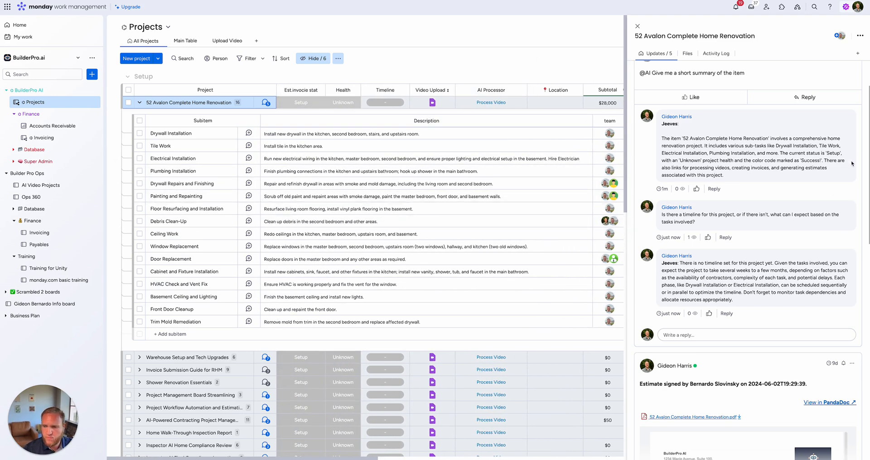
{"action": "scroll", "scroll_direction": "down", "scroll_amount": 3}
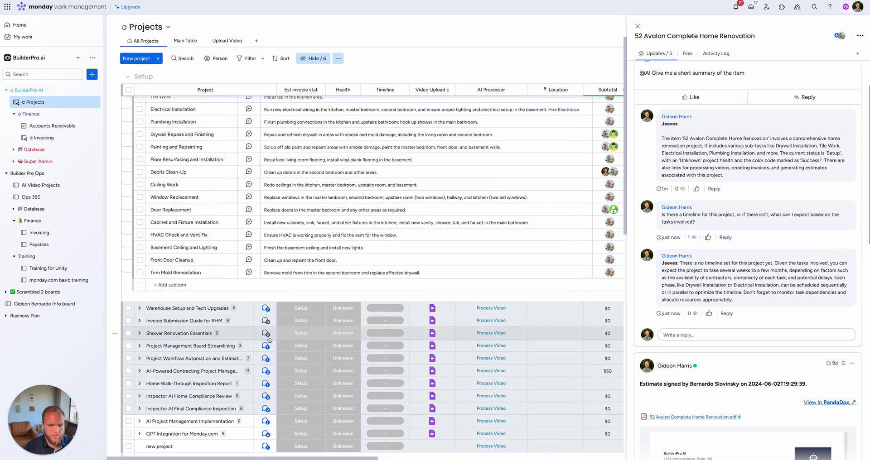
{"action": "left_click", "coordinate": [179, 334]}
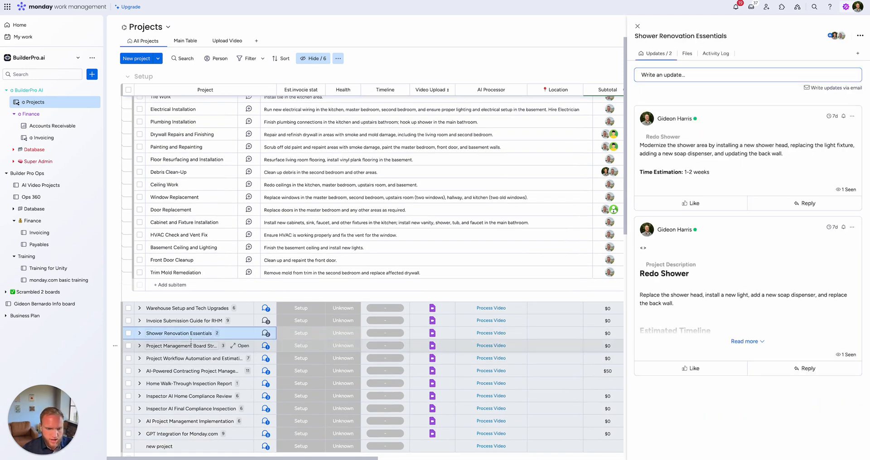
{"action": "left_click", "coordinate": [746, 75]}
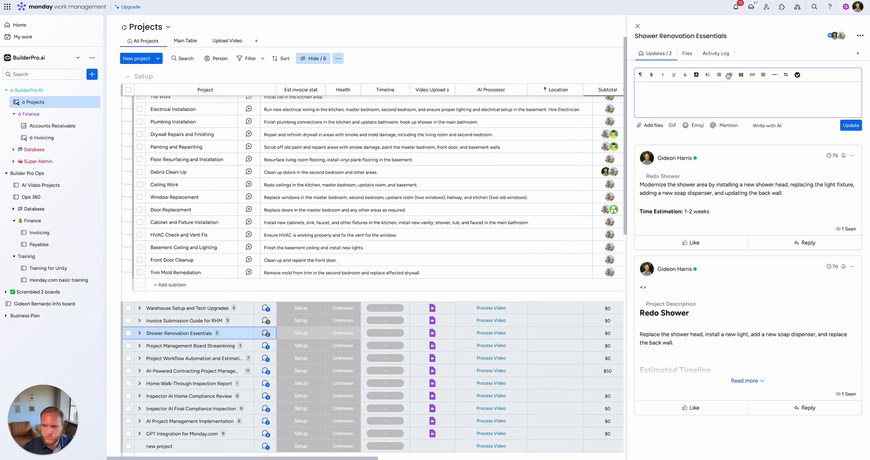
{"action": "type", "text": "What n"}
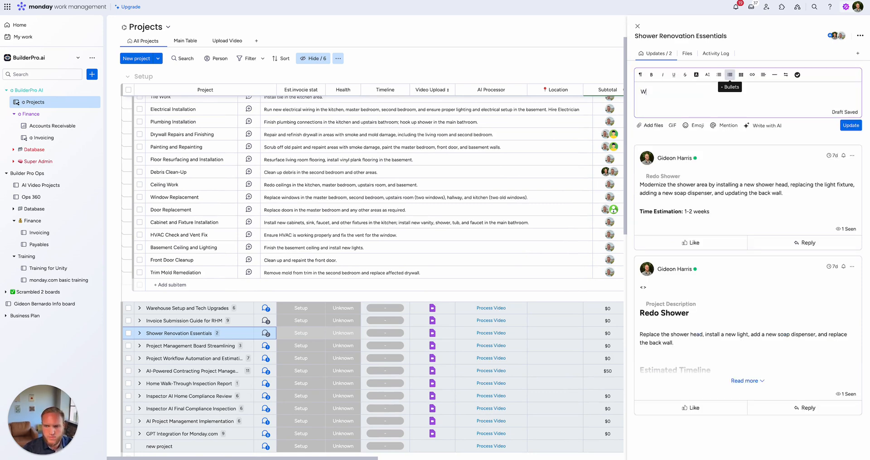
{"action": "type", "text": "@AI What should I do to"}
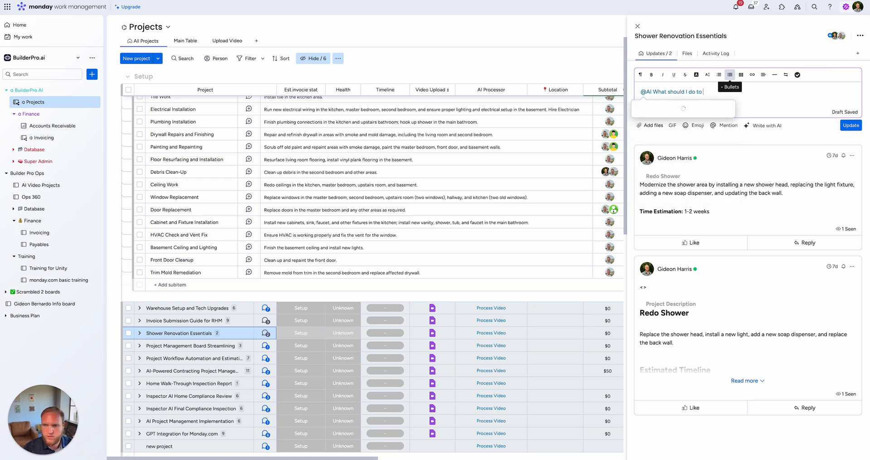
{"action": "type", "text": "move this project al"}
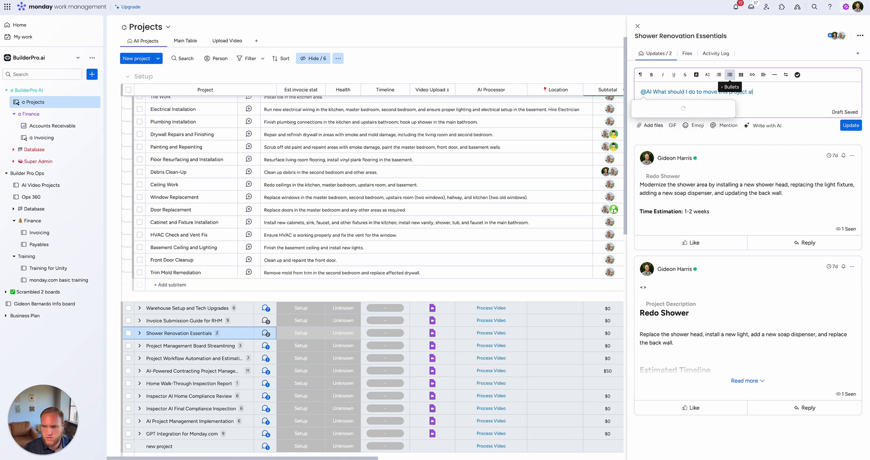
{"action": "left_click", "coordinate": [850, 125]}
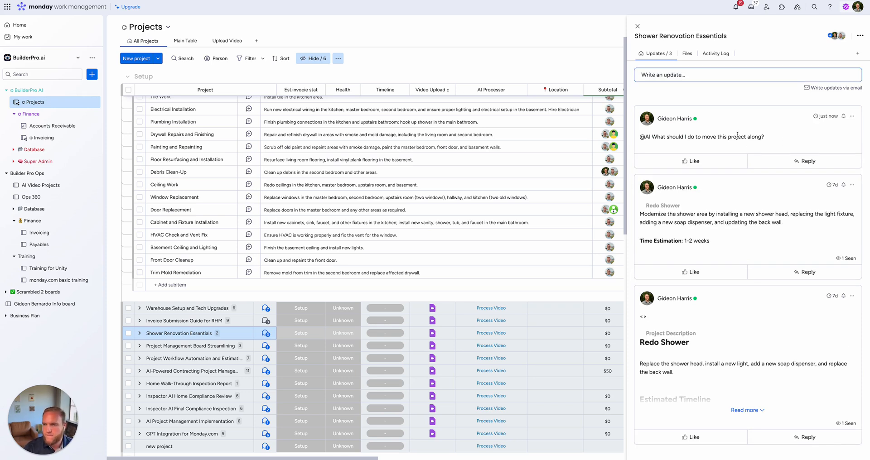
{"action": "mouse_move", "coordinate": [828, 171]}
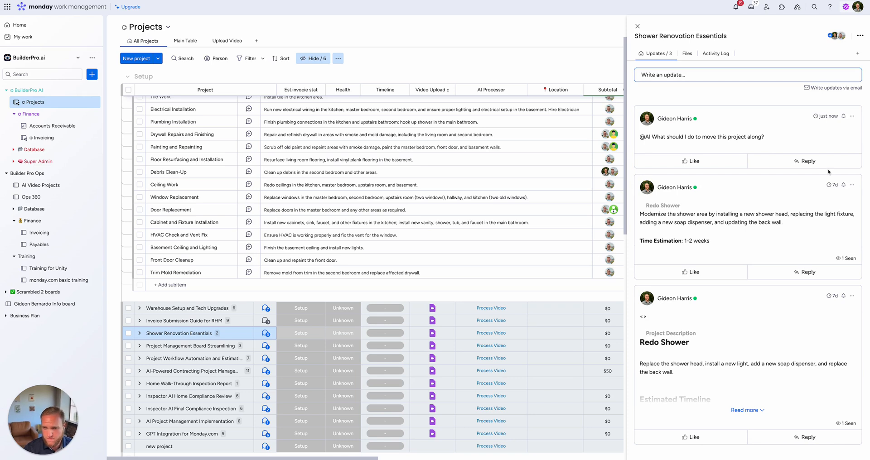
{"action": "mouse_move", "coordinate": [795, 138]}
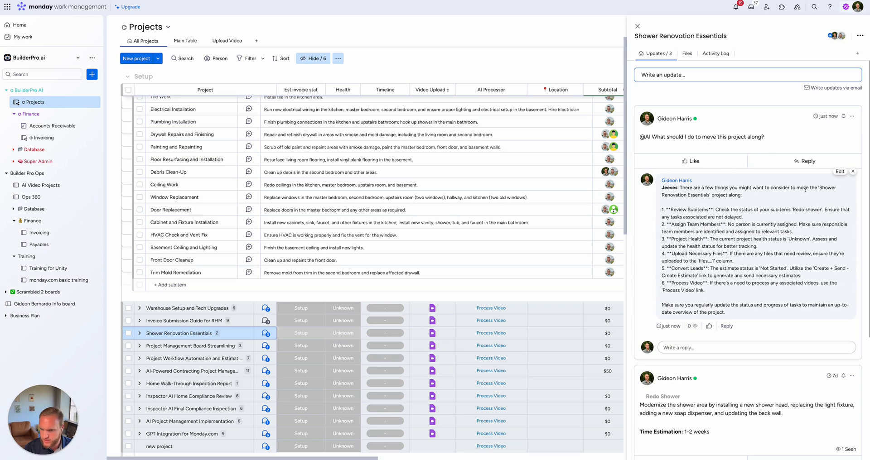
{"action": "mouse_move", "coordinate": [764, 208]}
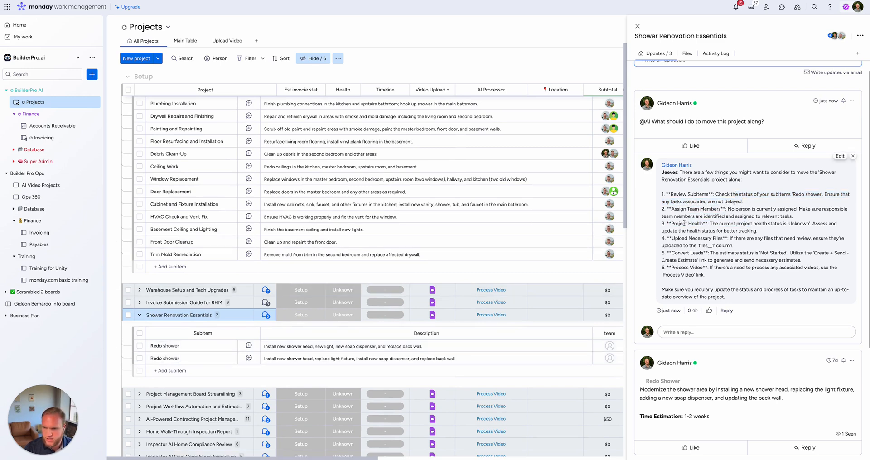
{"action": "double_click", "coordinate": [798, 224]}
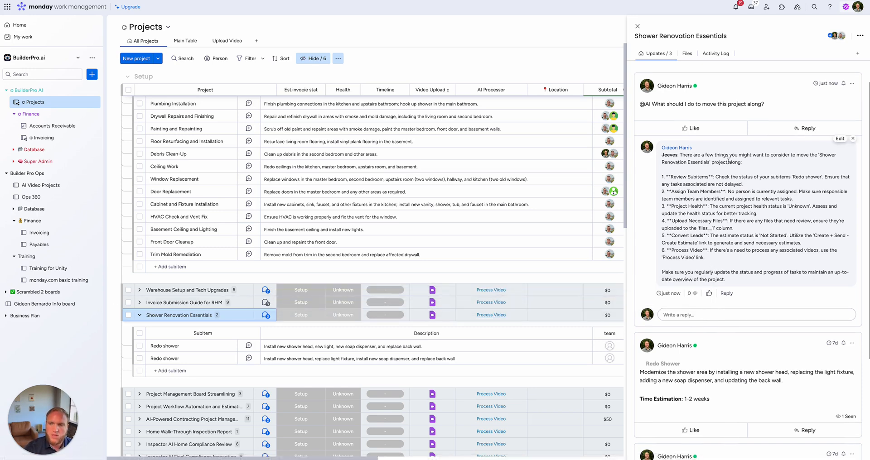
{"action": "scroll", "scroll_direction": "down", "scroll_amount": 3}
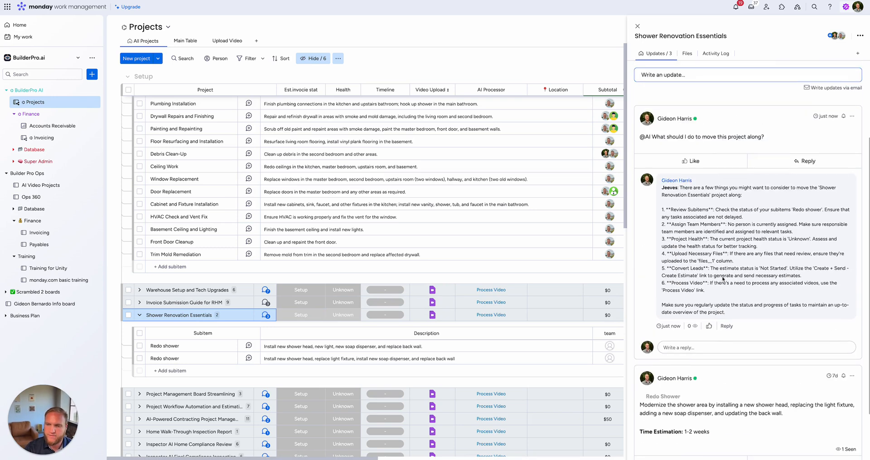
{"action": "scroll", "scroll_direction": "down", "scroll_amount": 3}
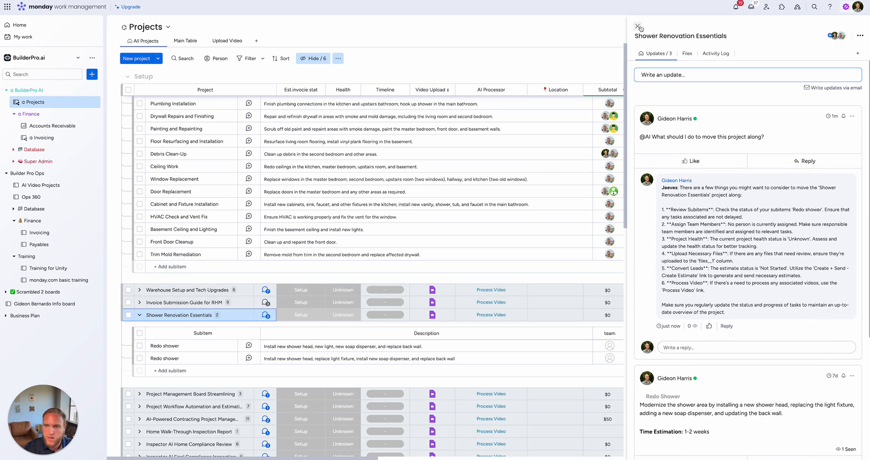
- Post 'What is the status of this project?', get the 'Setup' reply, and close the panel
{"action": "left_click", "coordinate": [746, 74]}
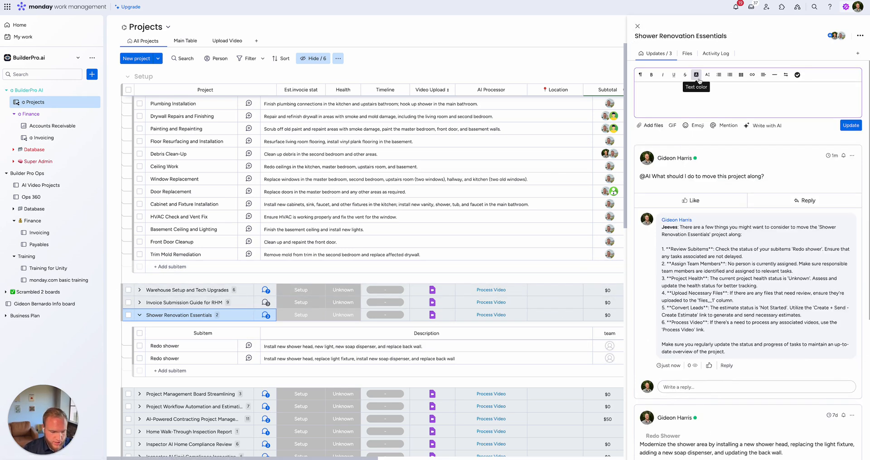
{"action": "type", "text": "What is the status of this project?"}
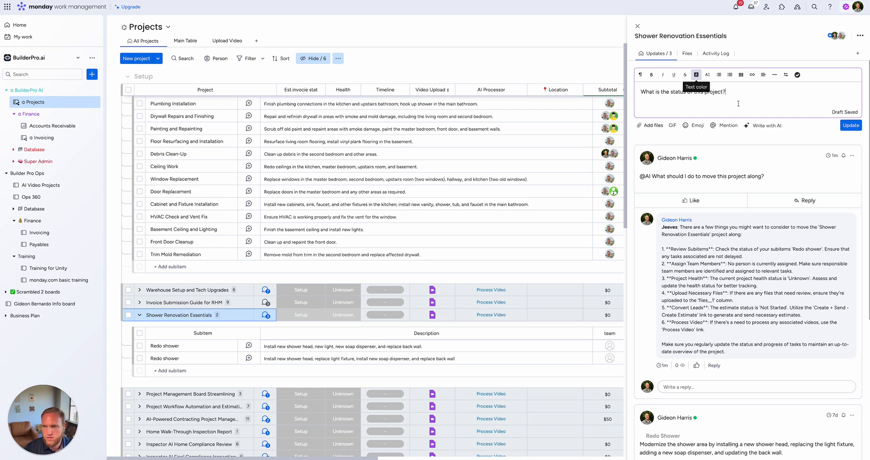
{"action": "left_click", "coordinate": [850, 125]}
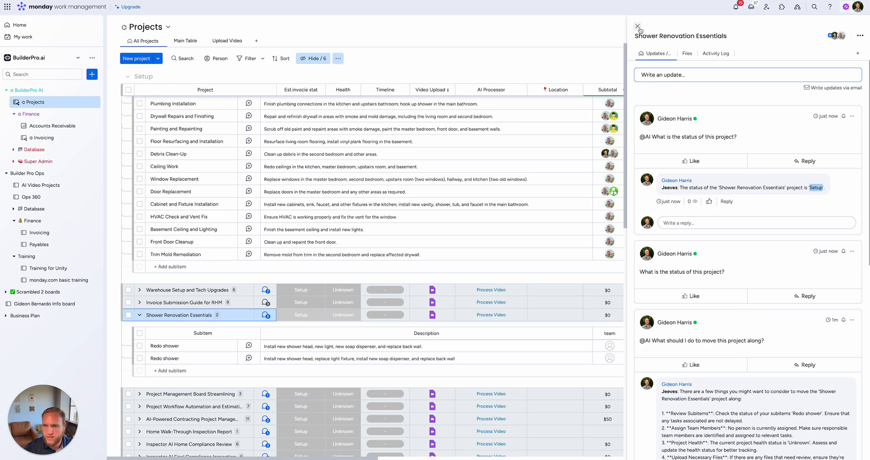
{"action": "left_click", "coordinate": [638, 27]}
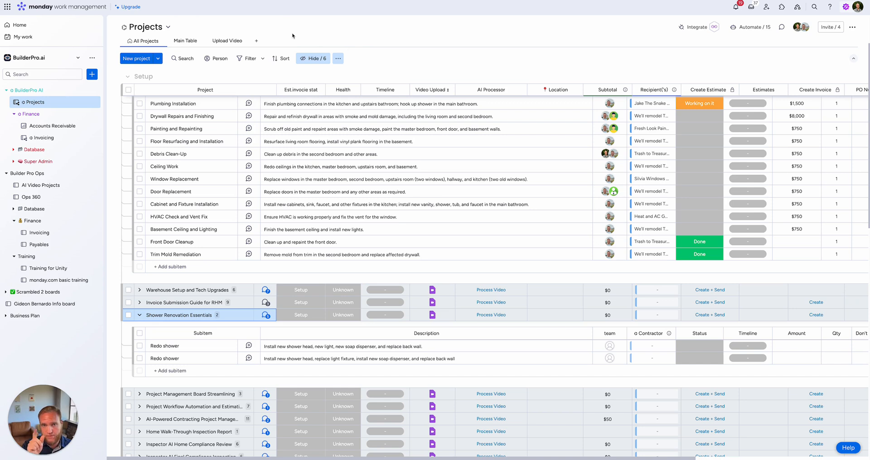
{"action": "mouse_move", "coordinate": [257, 22]}
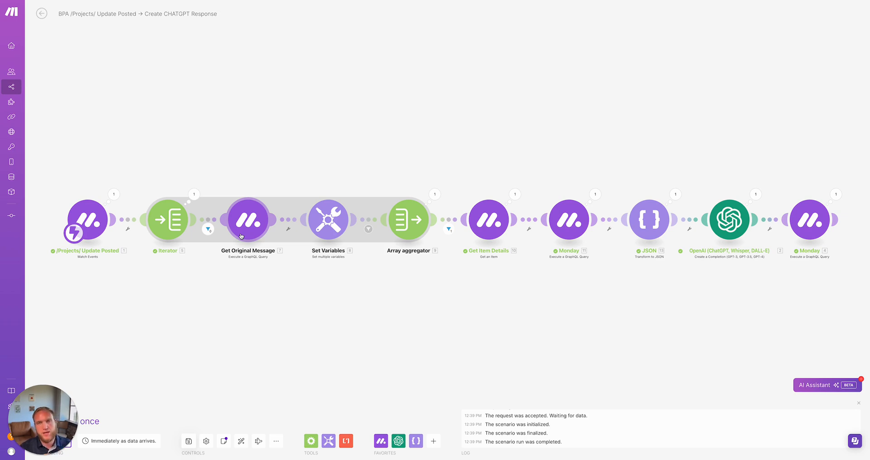
{"action": "mouse_move", "coordinate": [538, 285]}
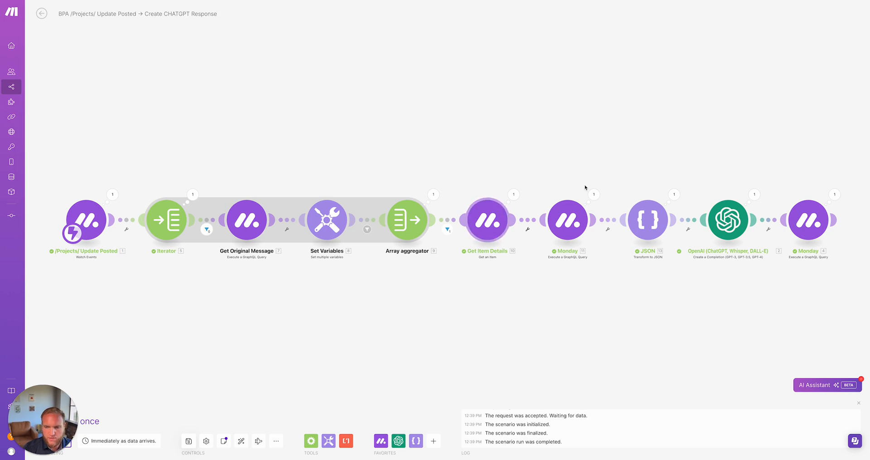
- Inspect the run data for Get Item Details and the OpenAI gpt-4o completion module
{"action": "left_click", "coordinate": [566, 219]}
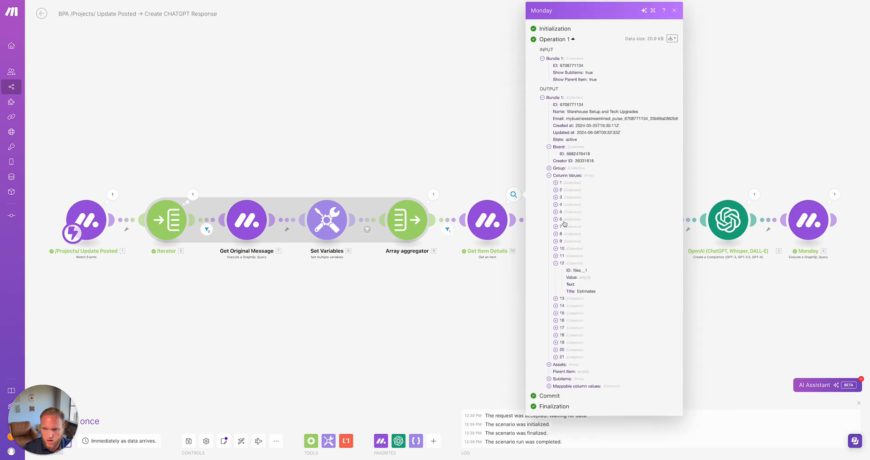
{"action": "left_click", "coordinate": [675, 10]}
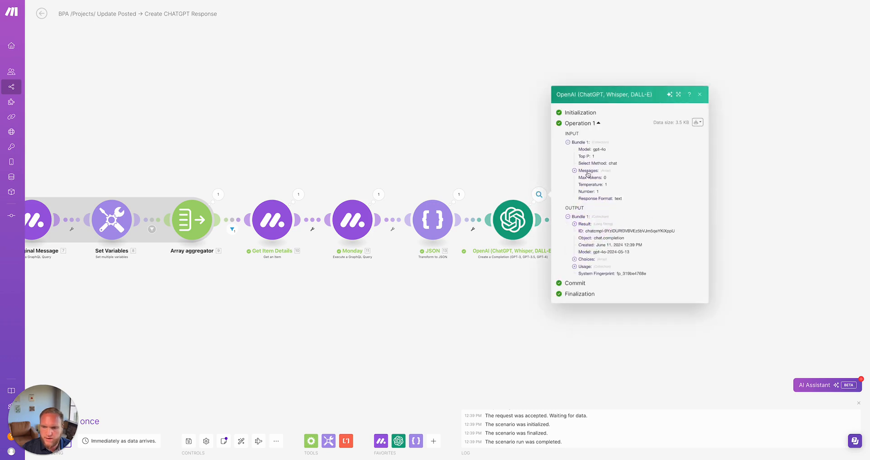
- Expand the OpenAI Messages, scroll the system prompt, and return to monday.com
{"action": "left_click", "coordinate": [565, 171]}
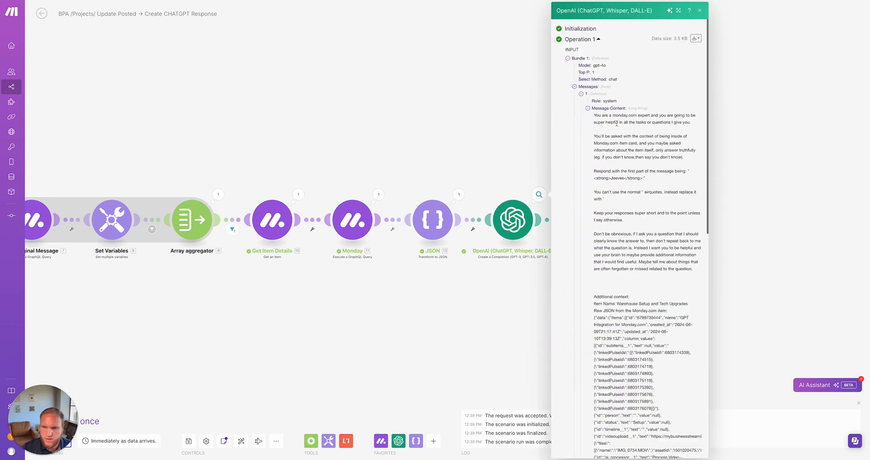
{"action": "scroll", "scroll_direction": "down", "scroll_amount": 3}
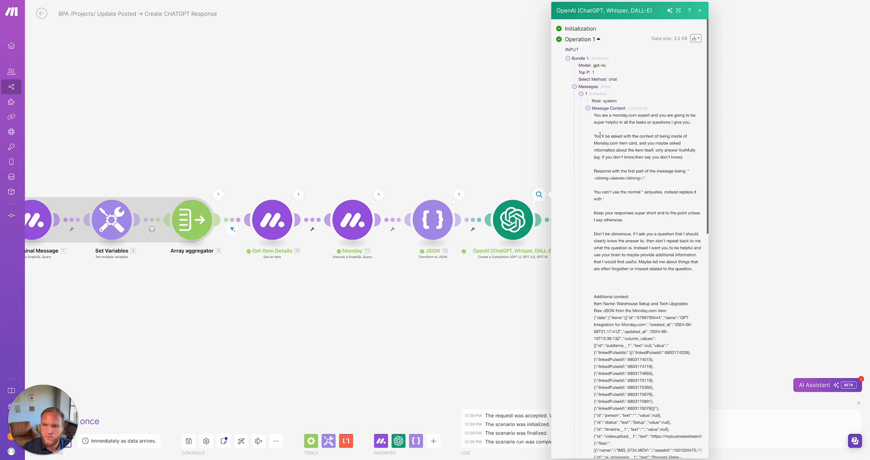
{"action": "left_click", "coordinate": [699, 10]}
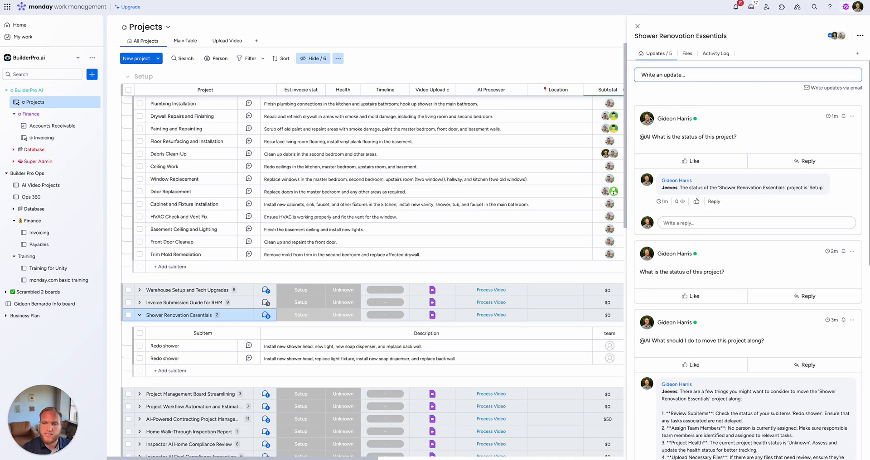
{"action": "mouse_move", "coordinate": [653, 213]}
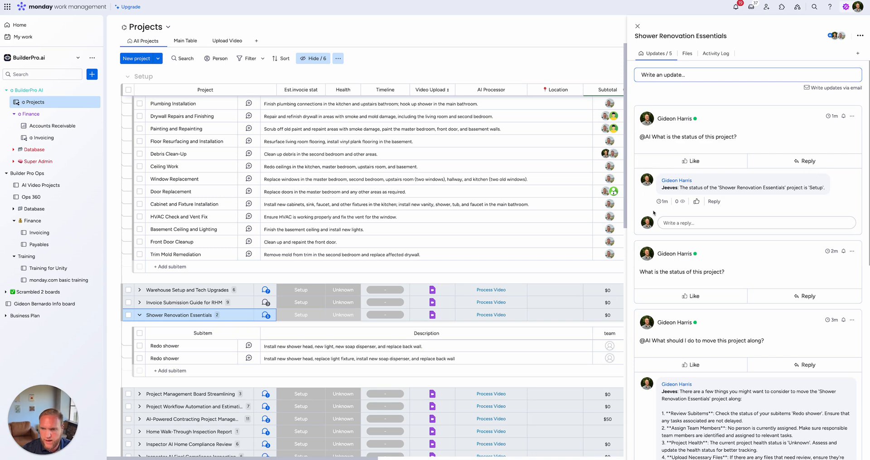